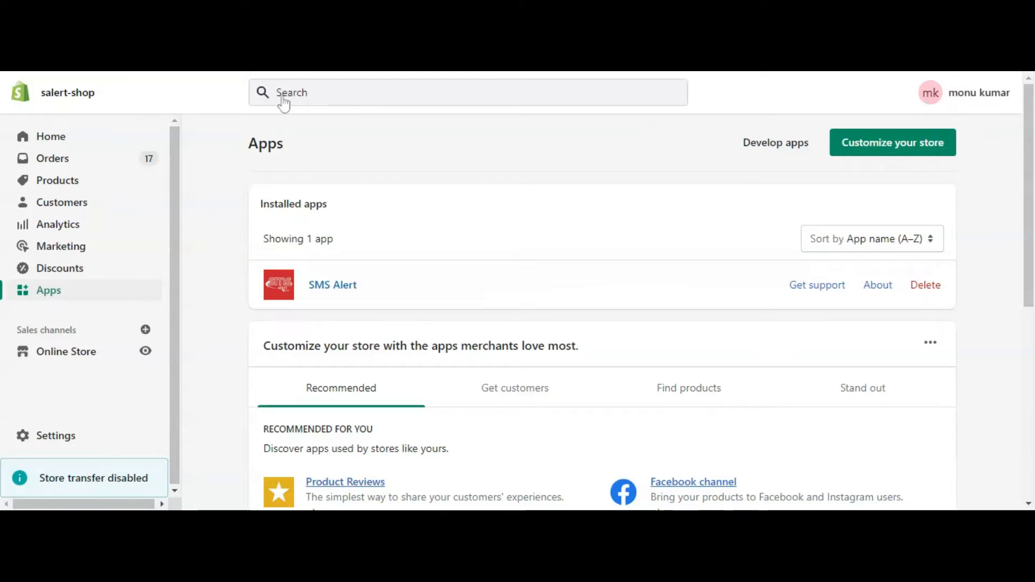
mouse_move(195, 276)
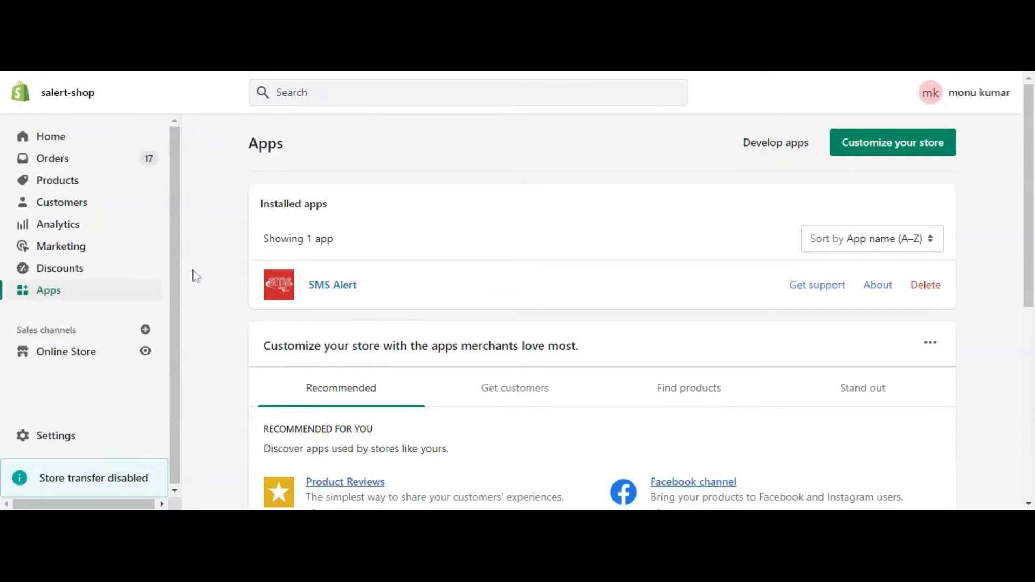
mouse_move(207, 301)
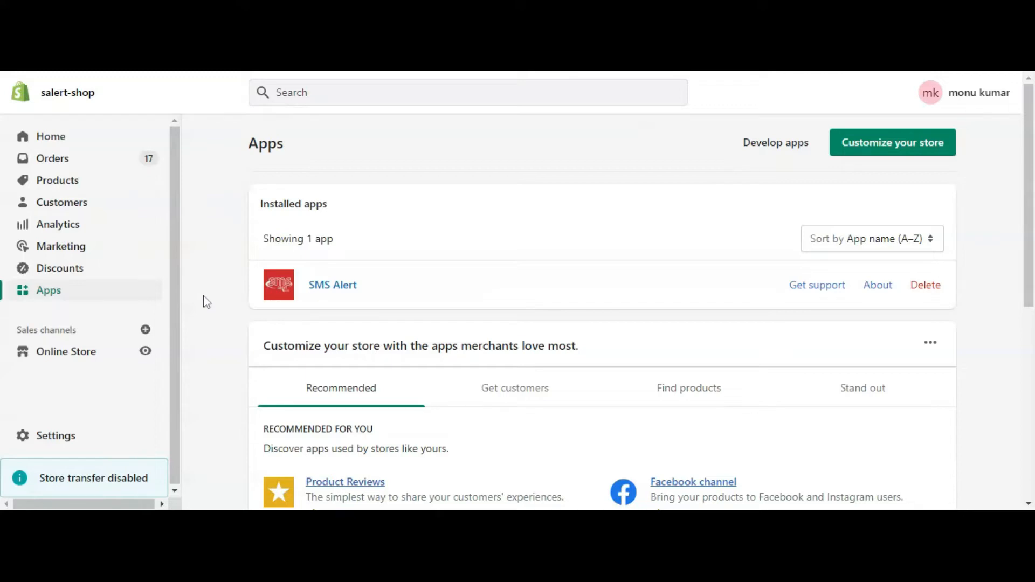
mouse_move(204, 320)
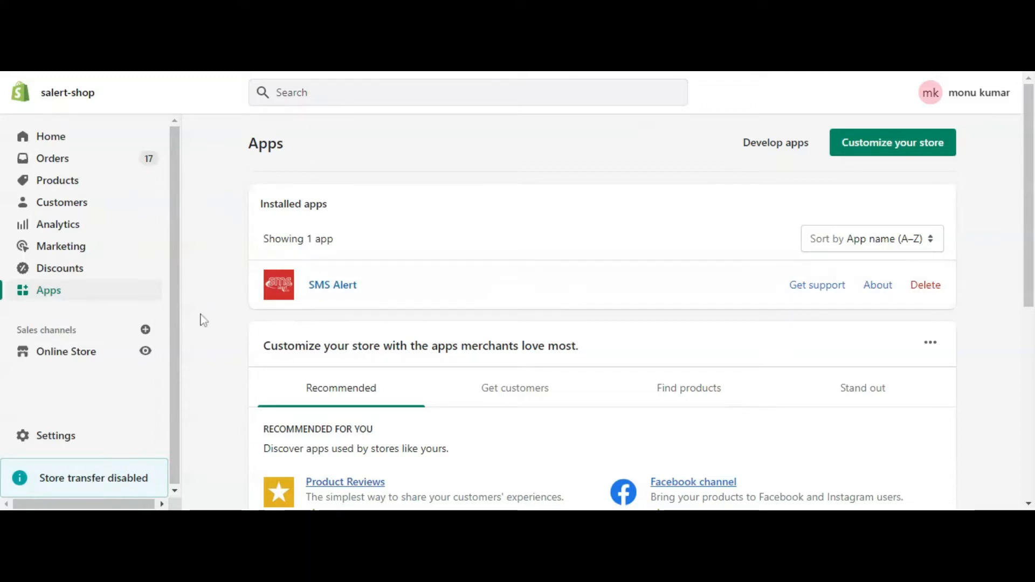
Step: Tick OTP For LOGIN in SMS Alert's OTP Settings, keeping the verification-code message template
click(333, 285)
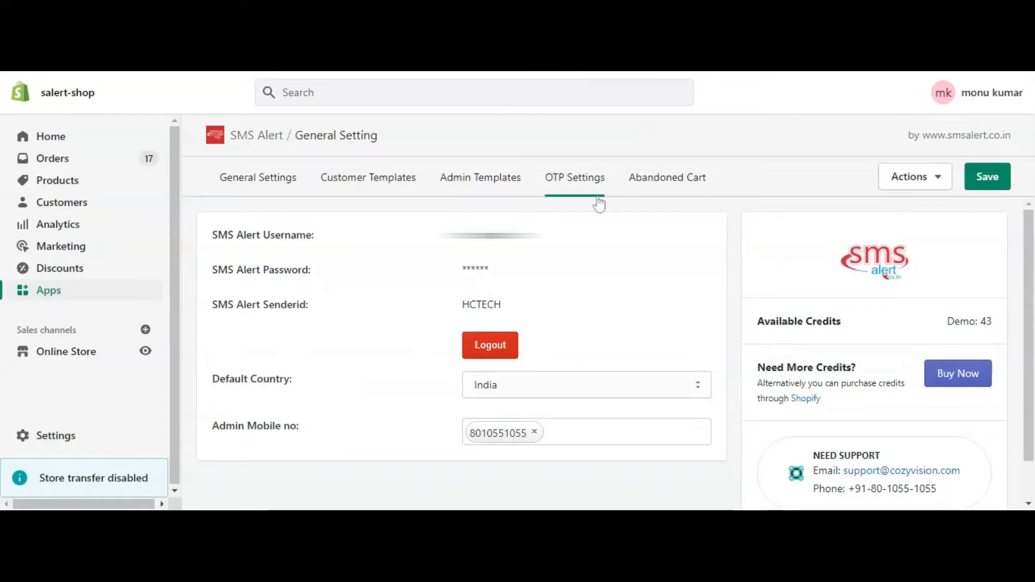
click(575, 177)
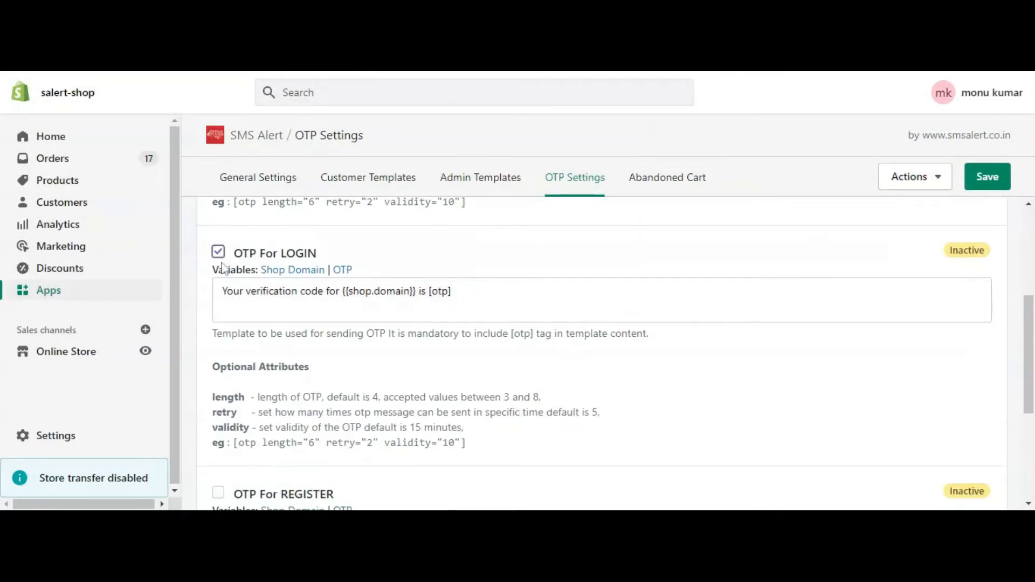
triple_click(336, 291)
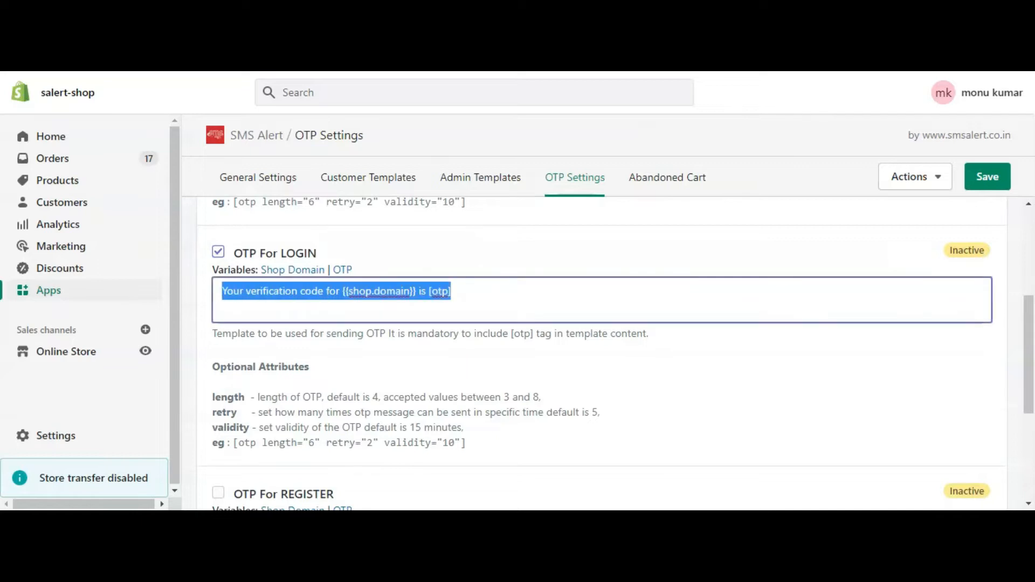
click(440, 292)
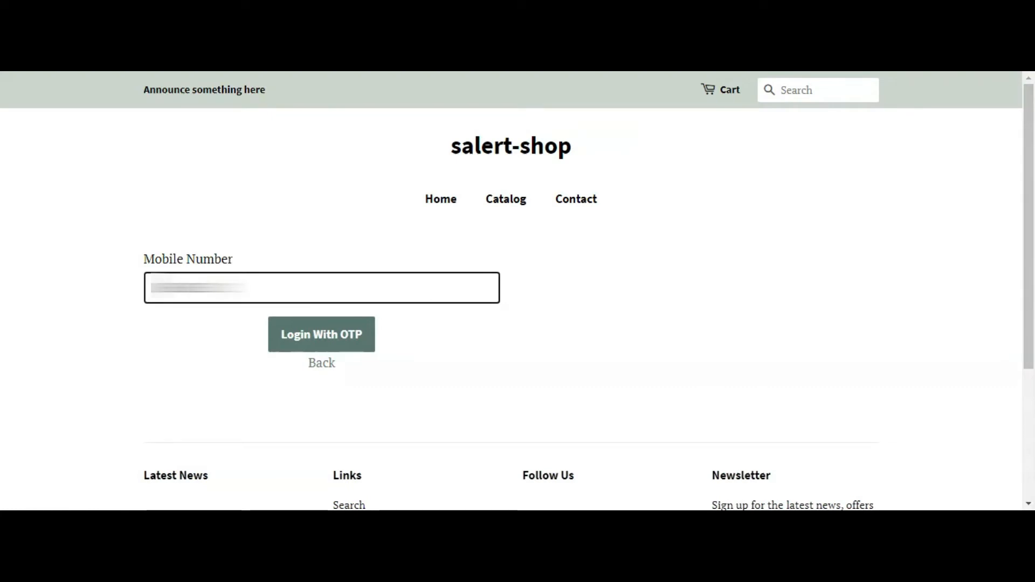
Step: Request a login OTP for an unregistered number, dismiss the not-registered error, and return to the Mobile Number field
click(321, 335)
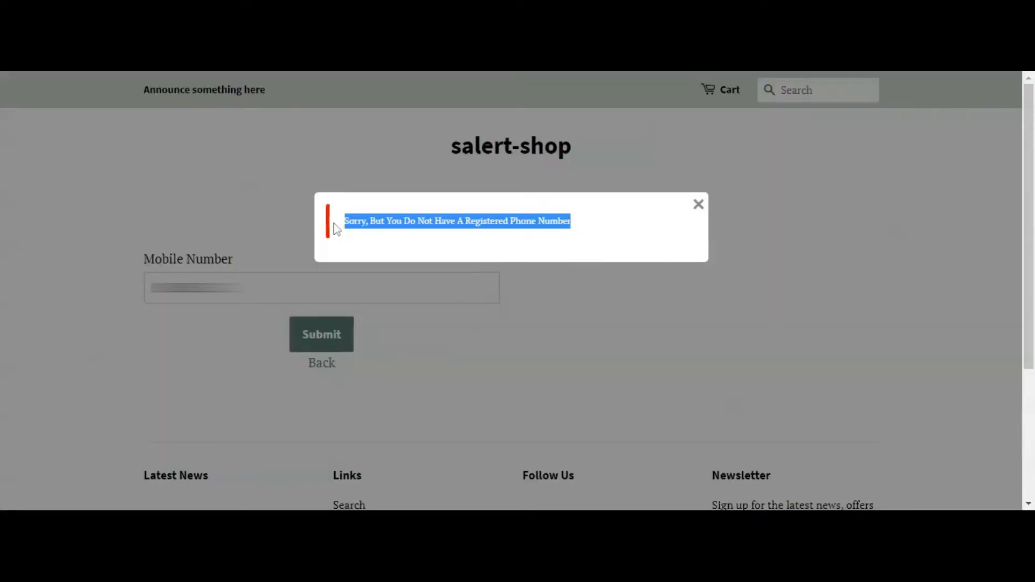
click(698, 205)
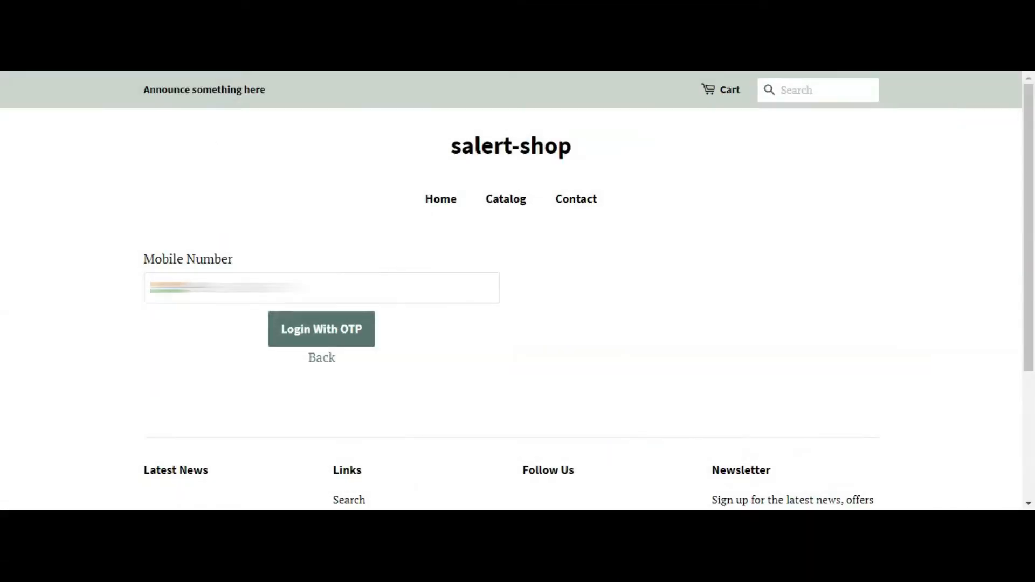
click(321, 329)
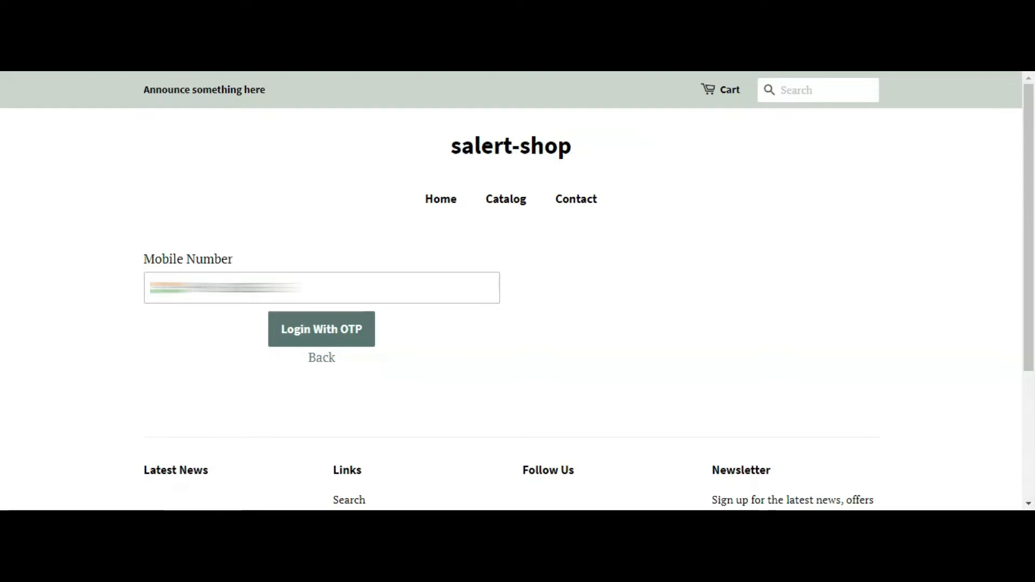
click(321, 329)
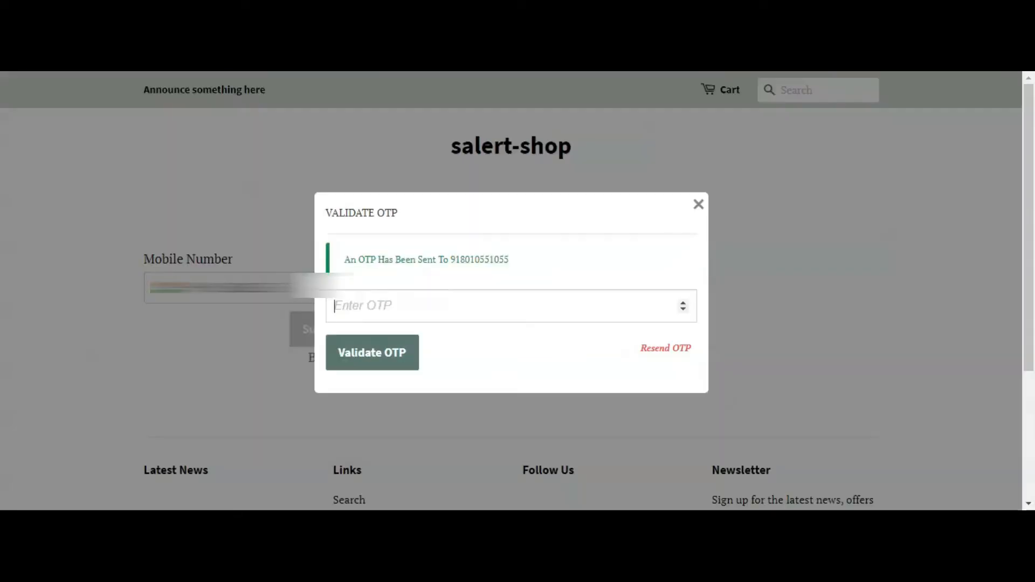
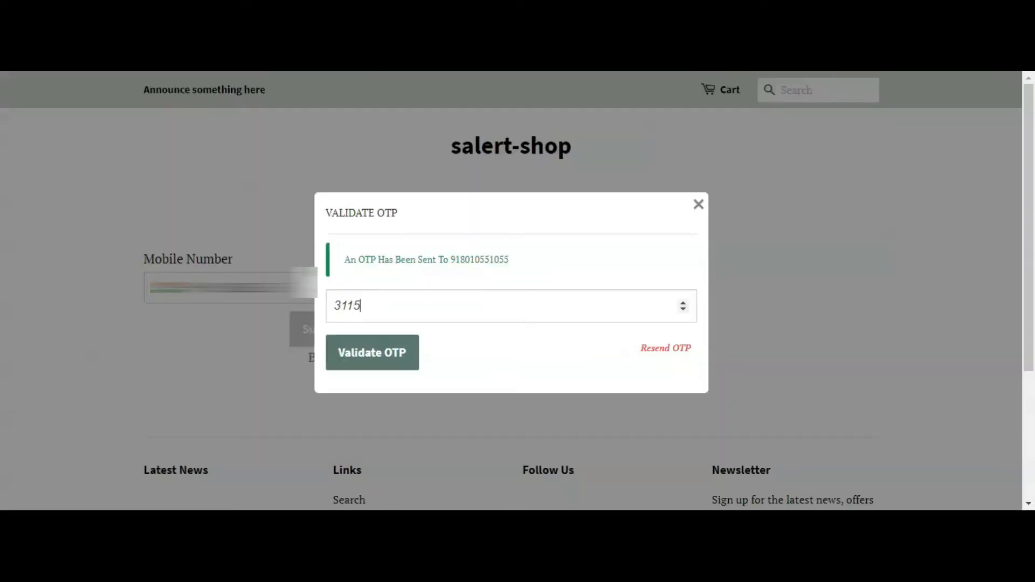
click(372, 351)
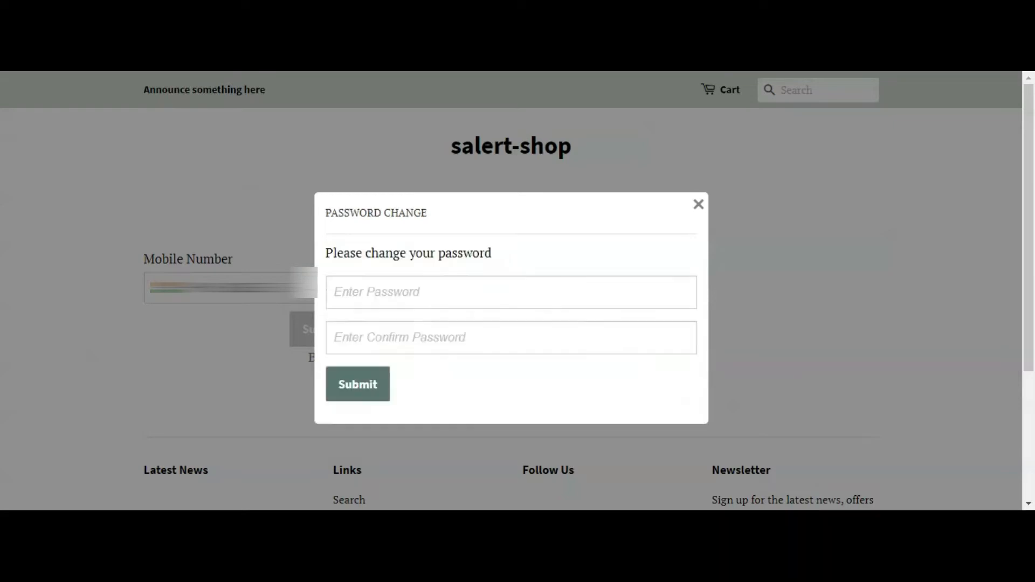
Step: Fill Enter Password and Confirm Password and submit the new password
text(••)
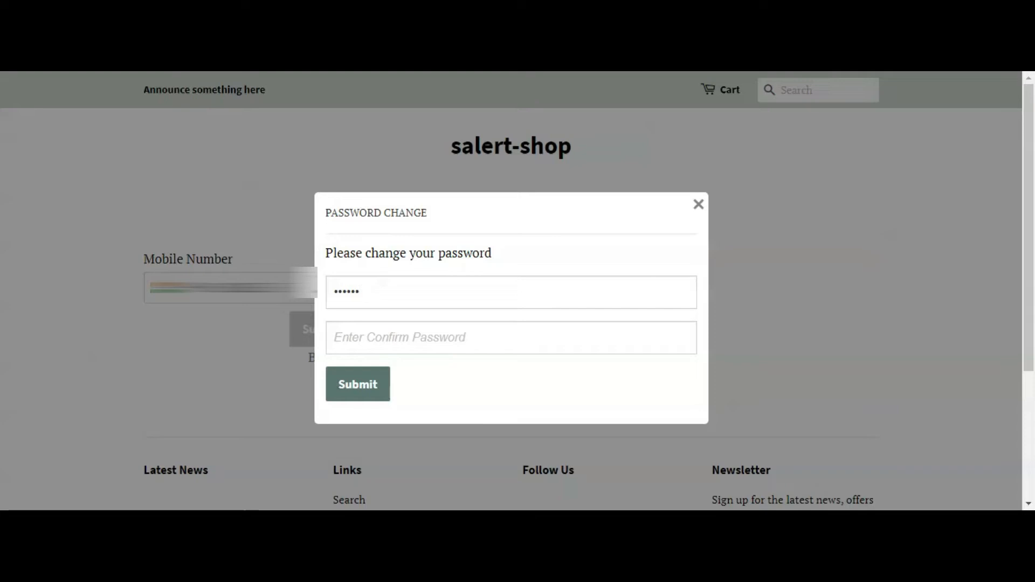
text(••)
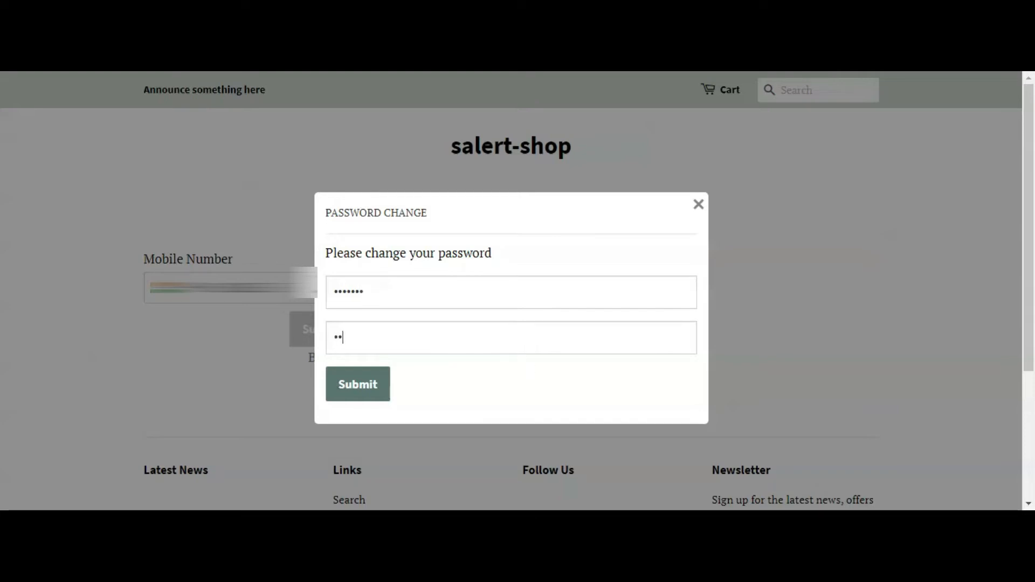
click(357, 384)
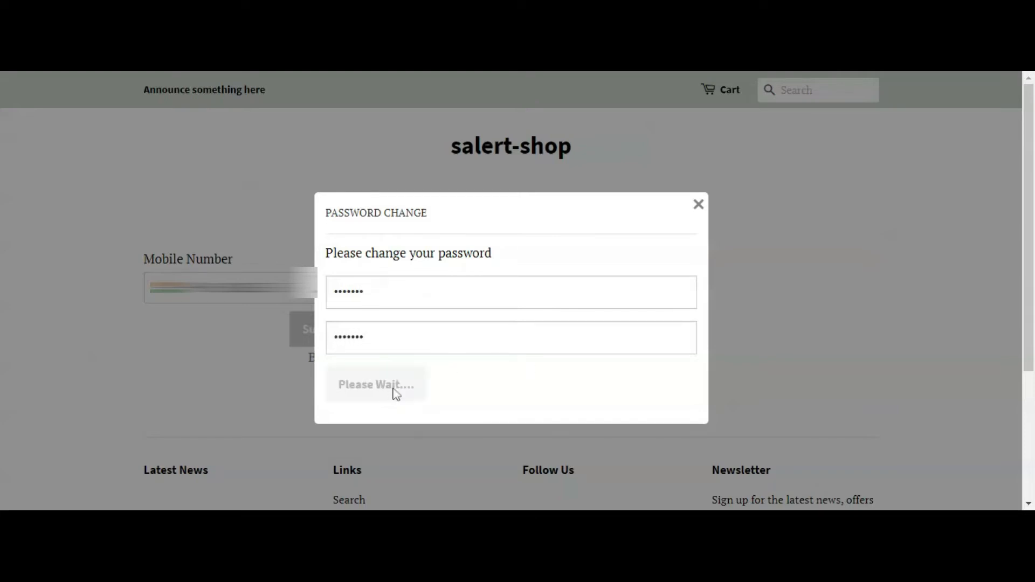
click(375, 384)
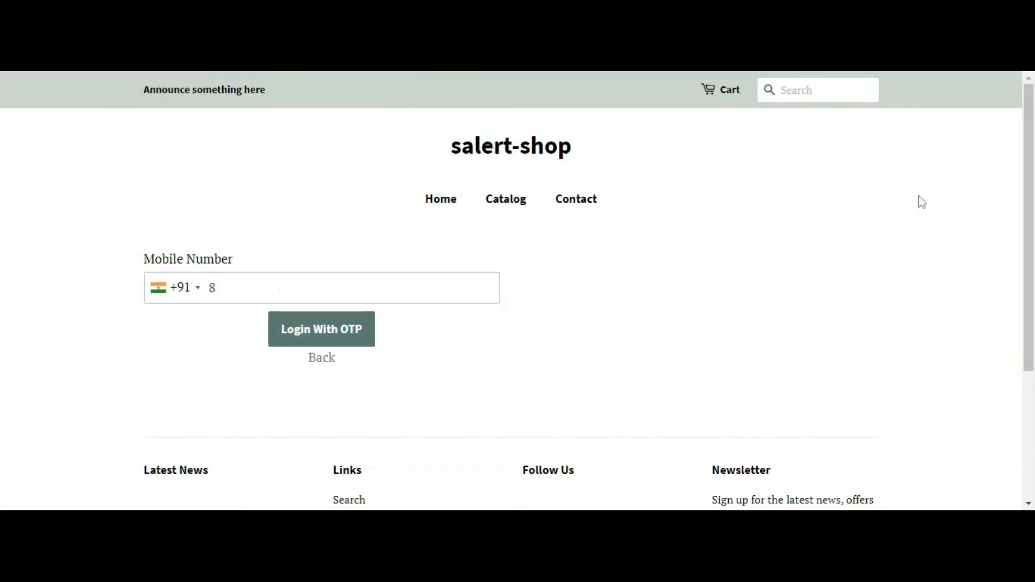
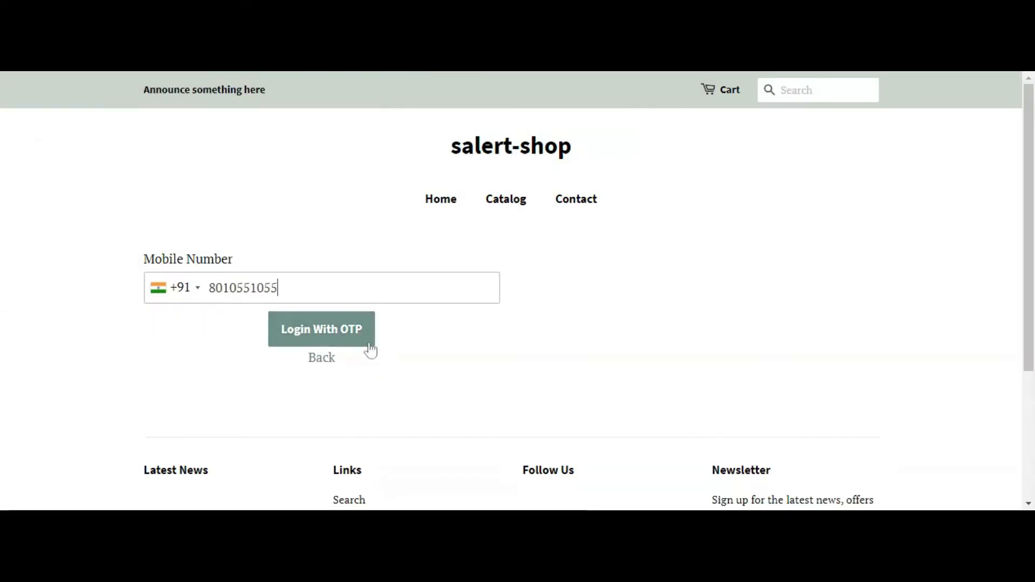
click(322, 330)
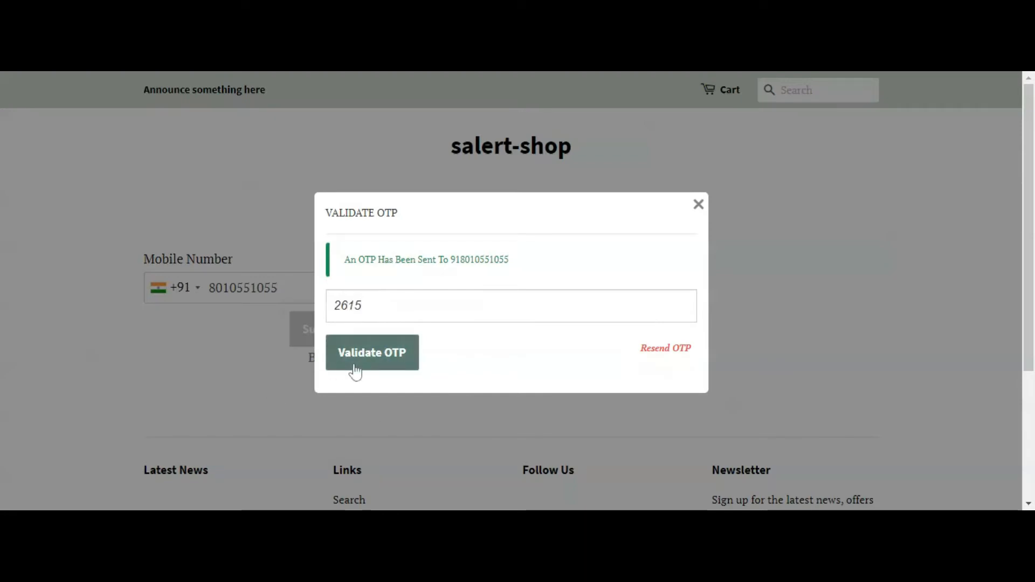
click(372, 351)
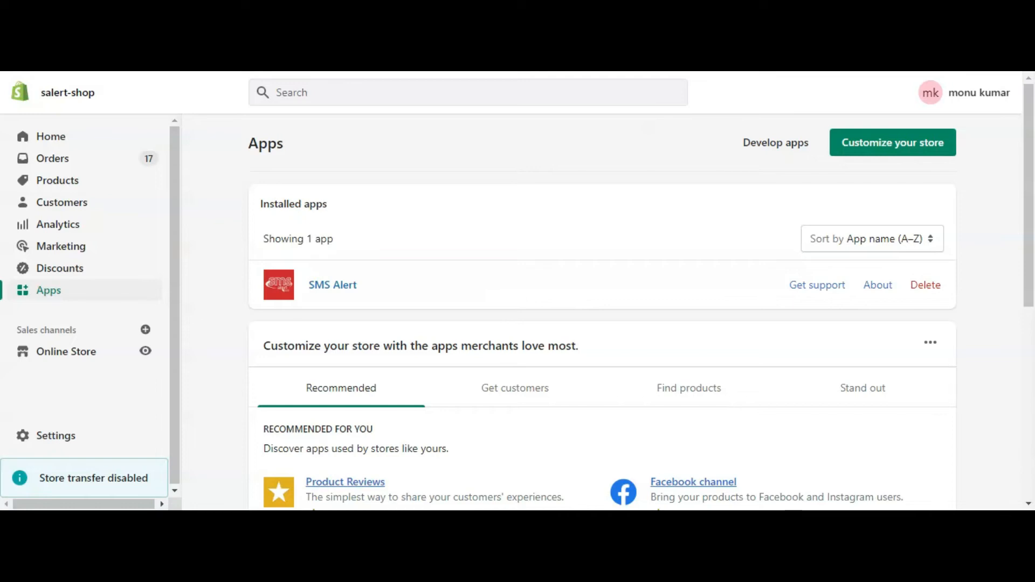
Step: Go to Online Store > Themes and choose Edit code for the Minimal theme
scroll(down, 3)
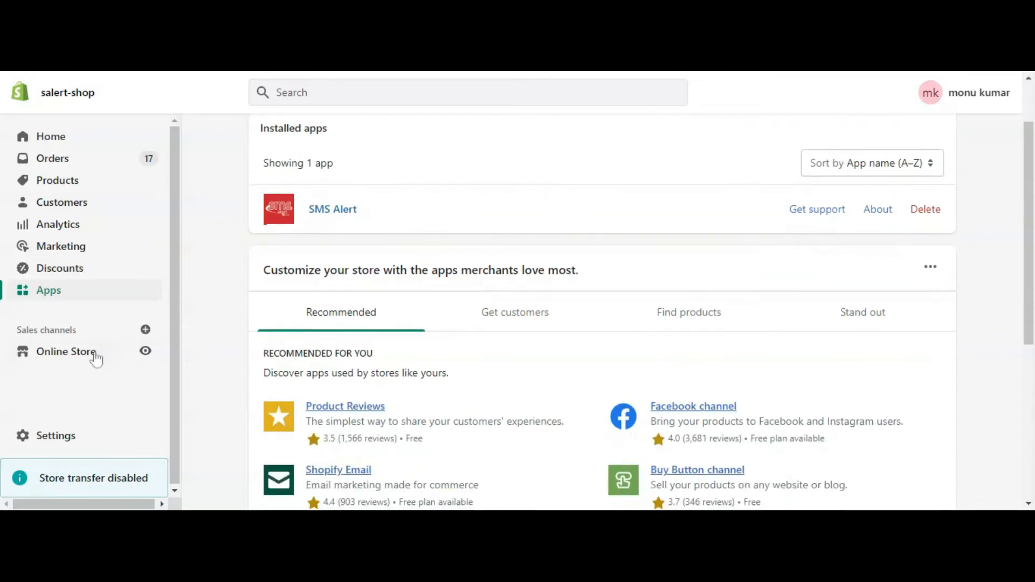
click(66, 352)
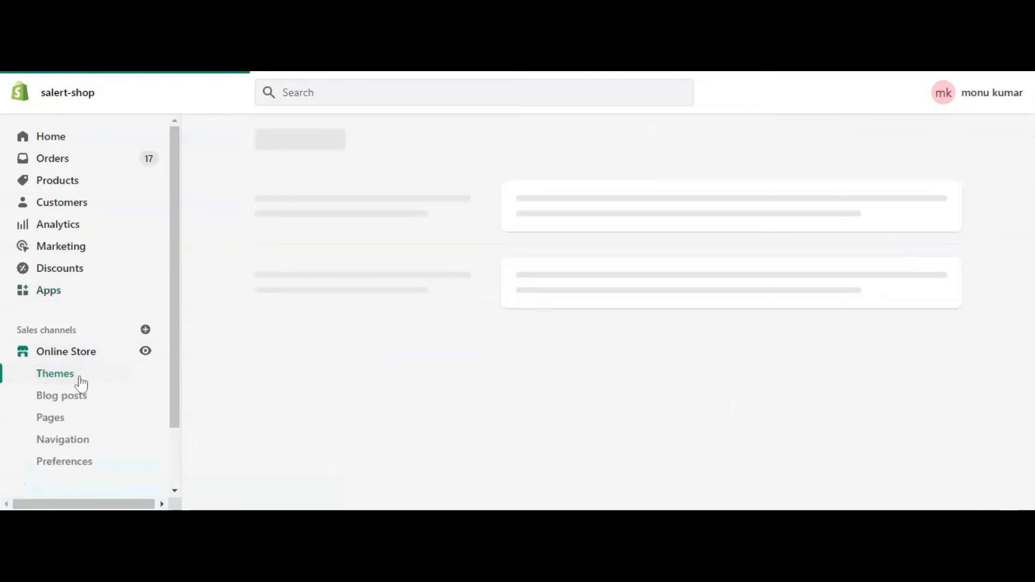
click(55, 373)
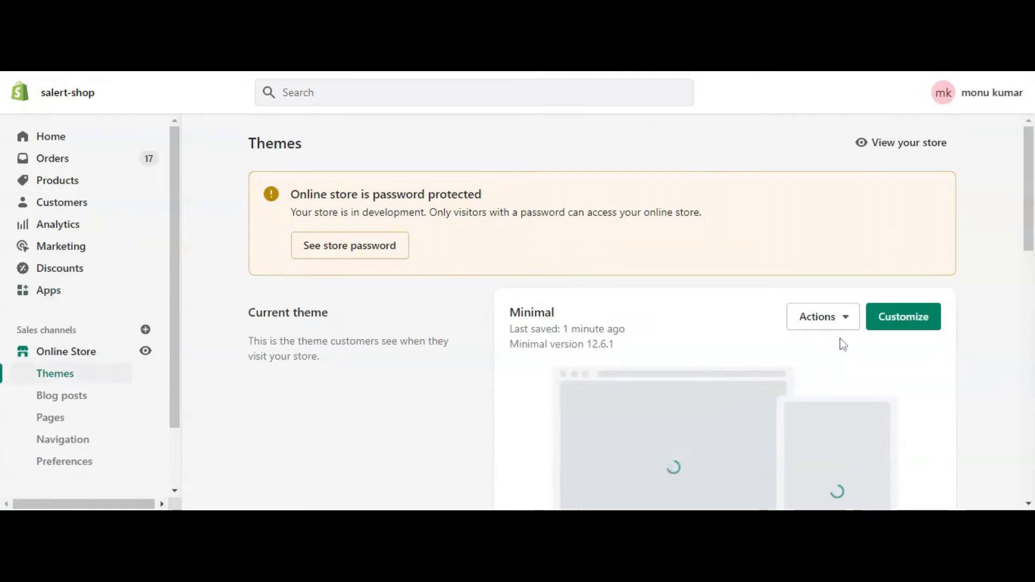
click(822, 316)
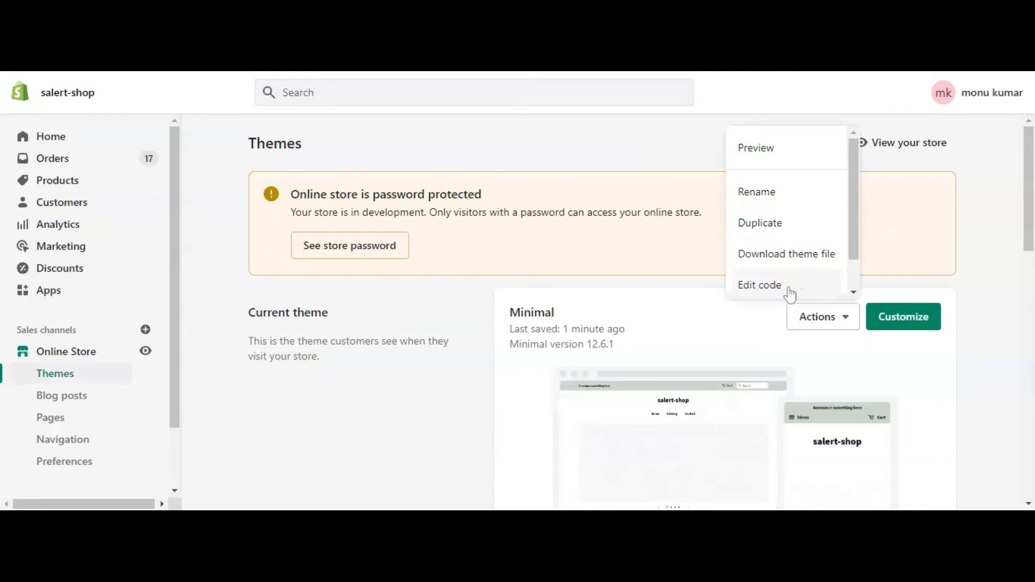
click(759, 285)
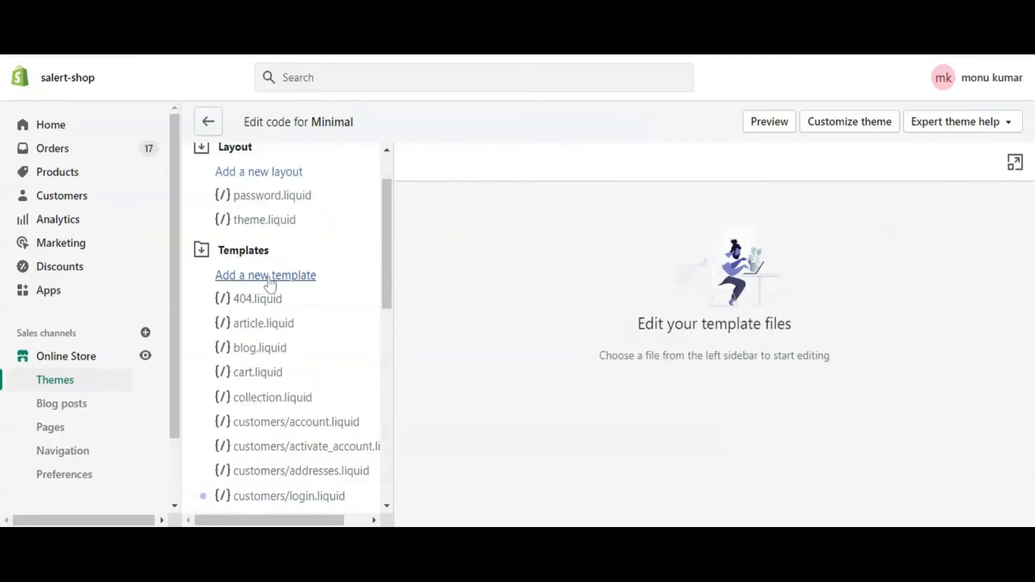
Step: Create a new liquid page template with file name login-with-otp
click(265, 275)
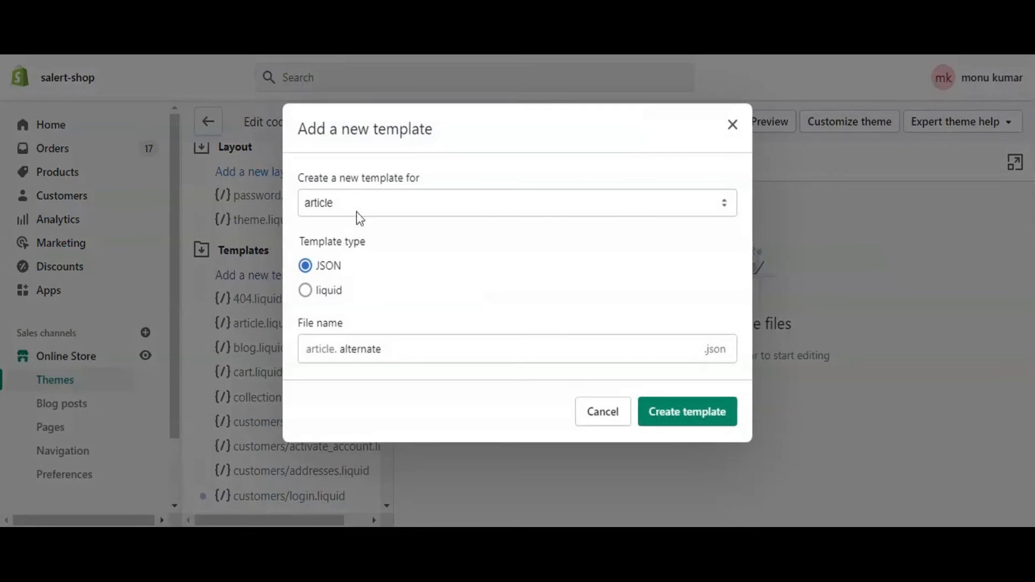
click(517, 203)
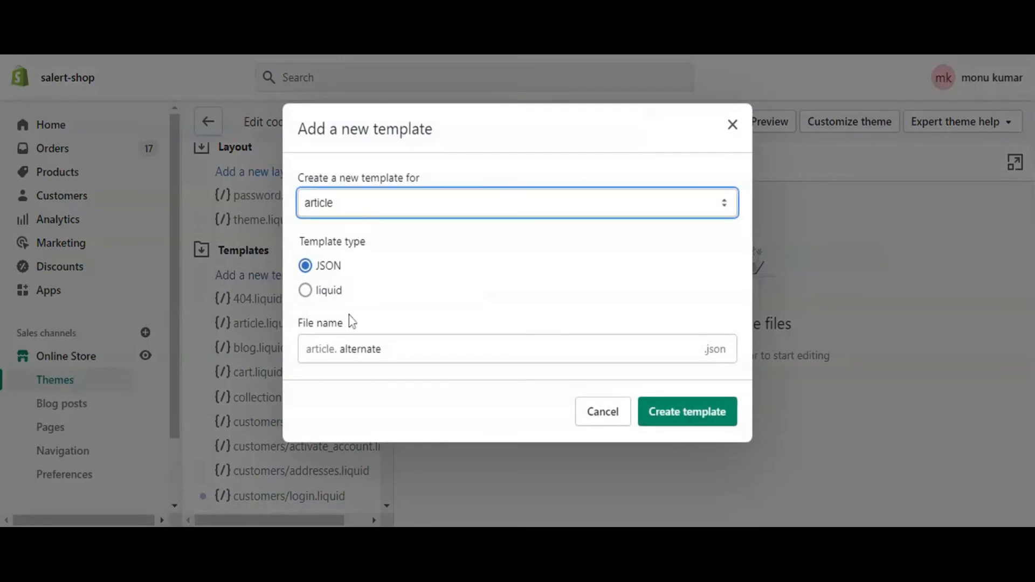
click(305, 290)
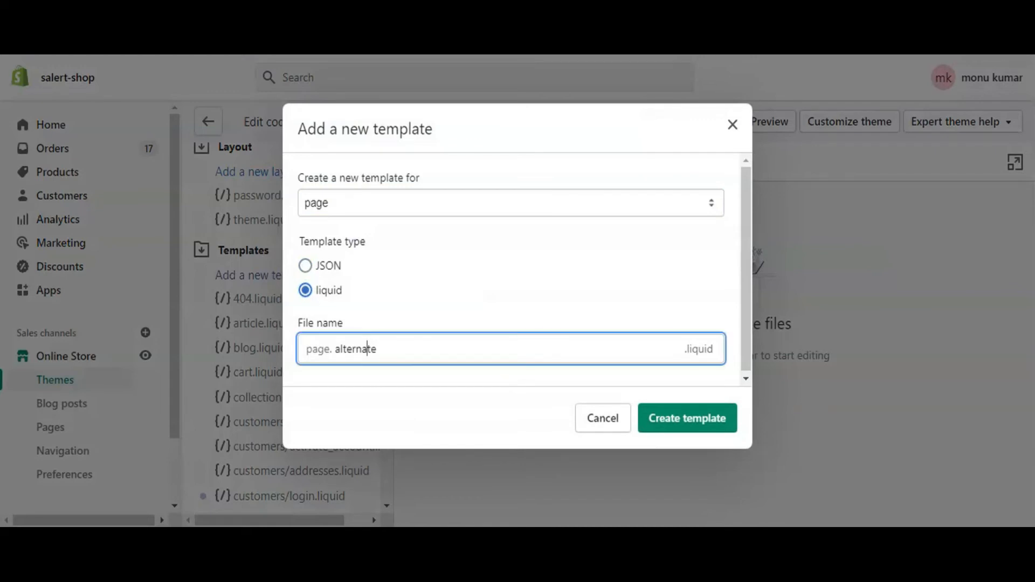
text(login-with-otp)
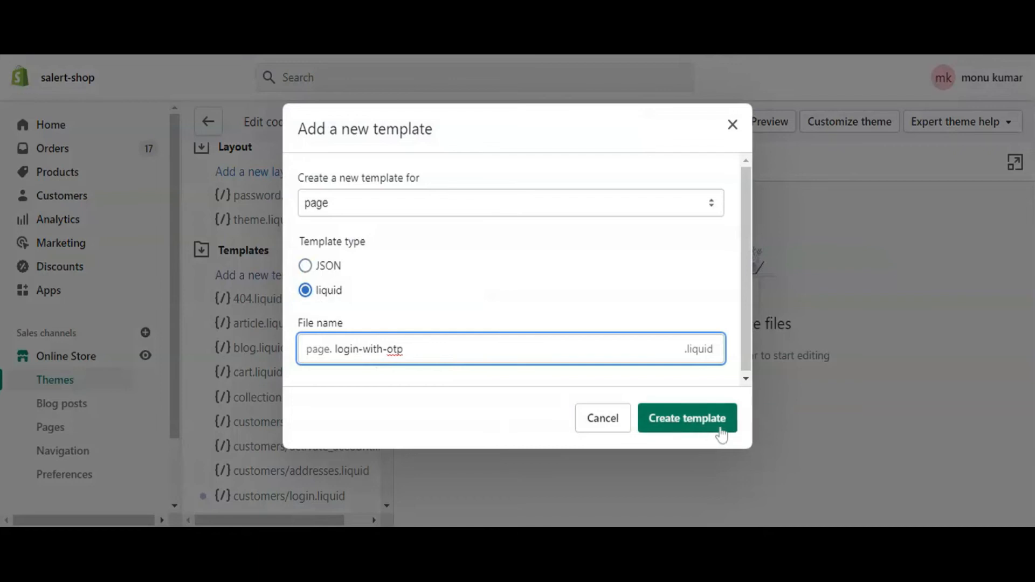
click(687, 419)
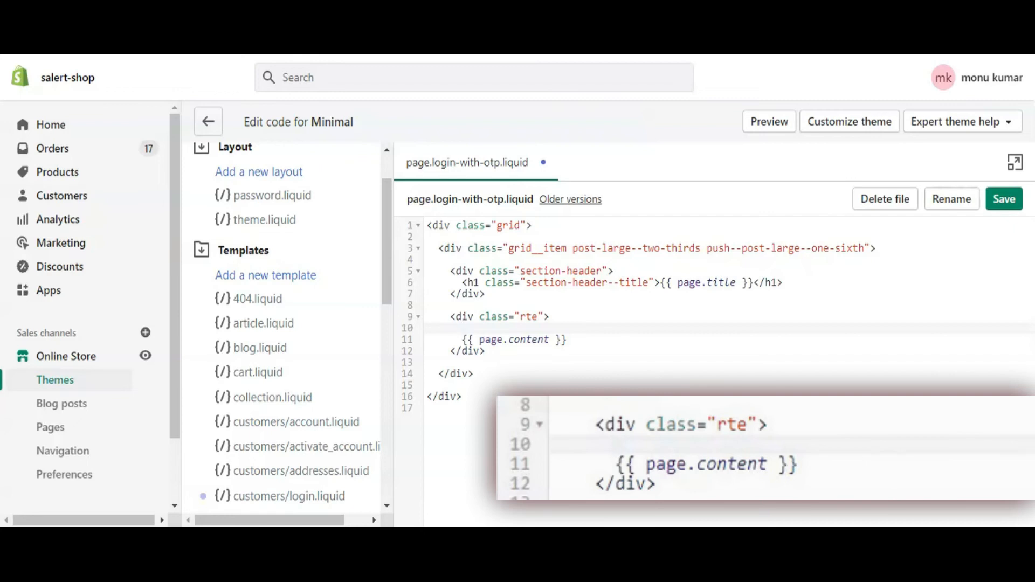
Step: Insert {% section 'loginwithotp' %} into the template, save it, and go to the store's Pages
text({% section 'loginwithotp' %})
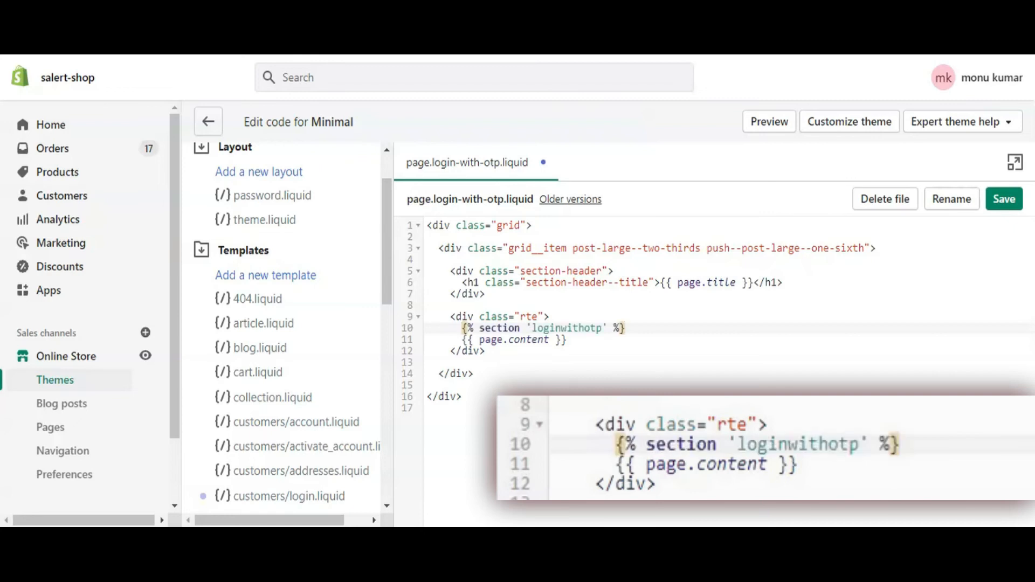
click(1003, 199)
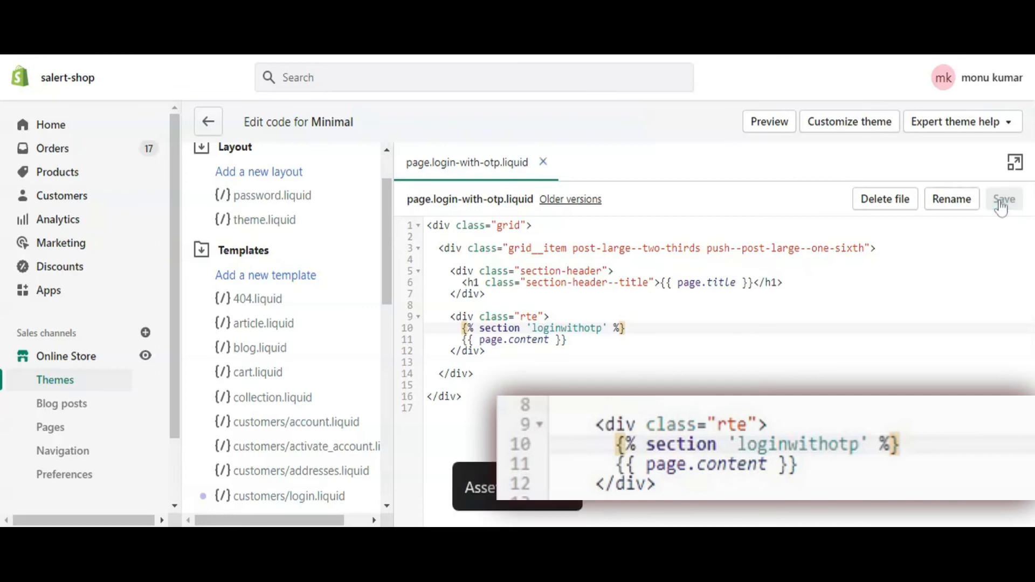
click(50, 427)
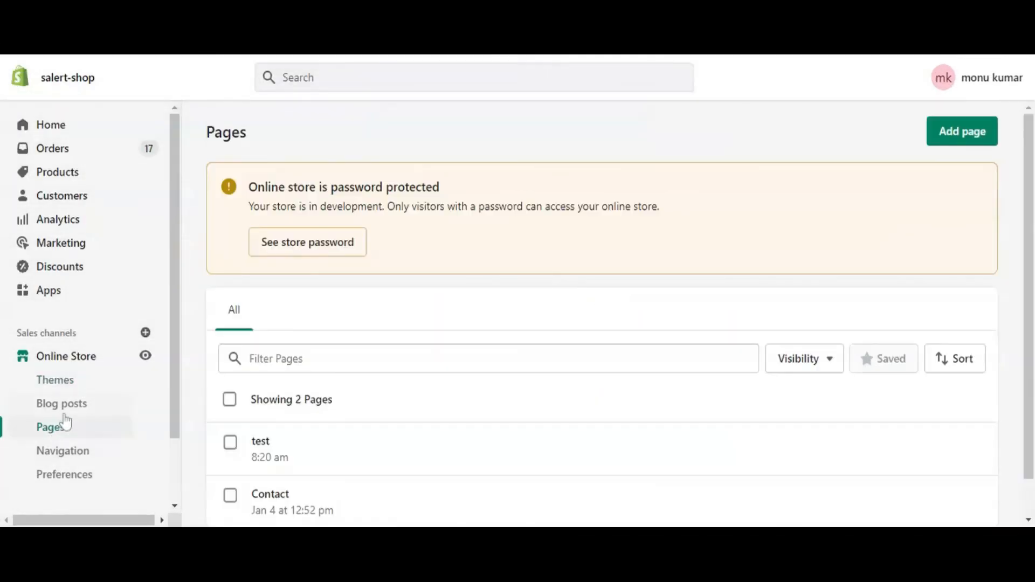
Step: Add a page titled Login with OTP using the login-with-otp theme template and save it
click(961, 130)
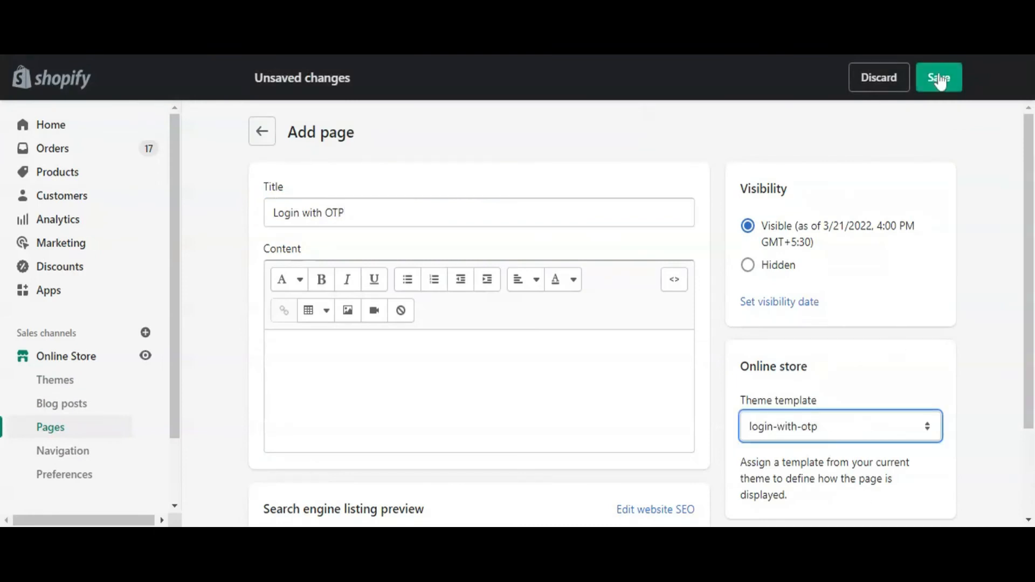
click(938, 78)
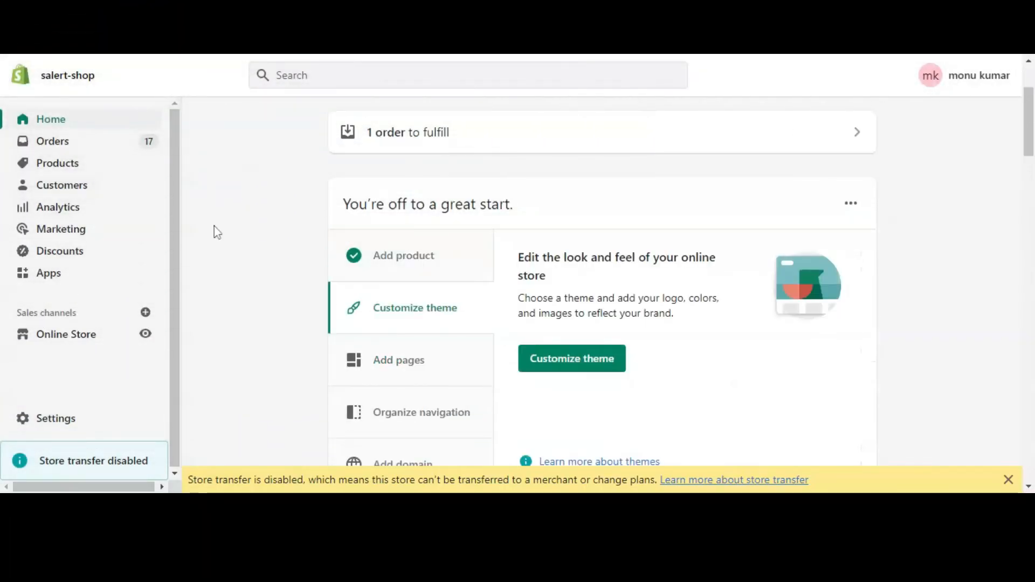
Step: In SMS Alert Advanced Settings, create the login and register templates for the Minimal theme
click(49, 273)
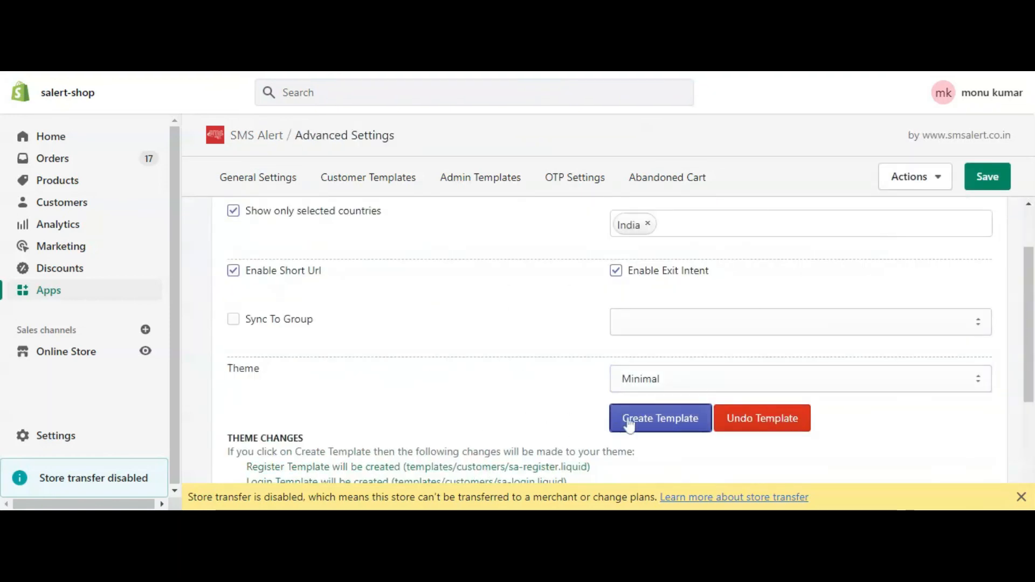
click(660, 418)
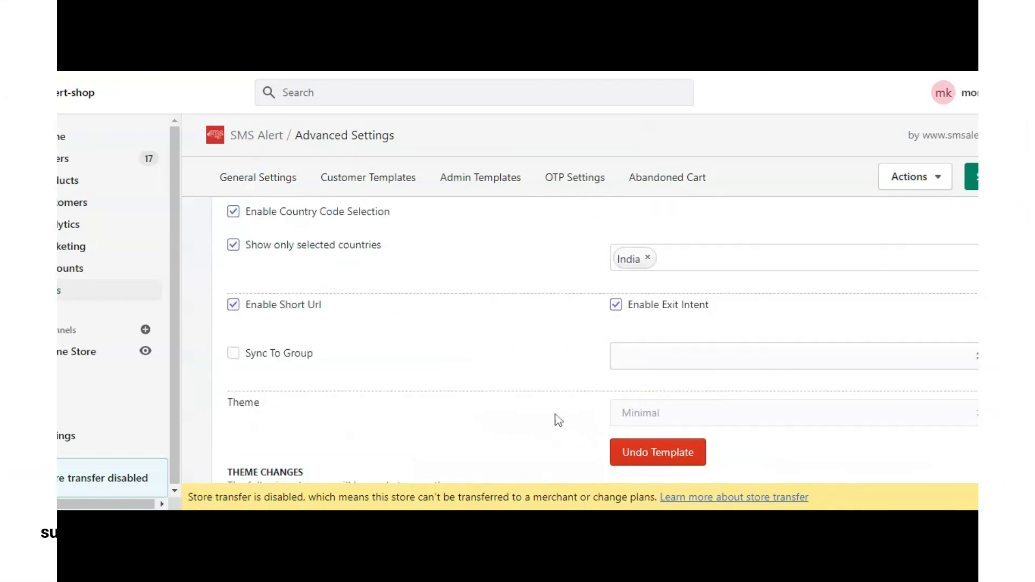